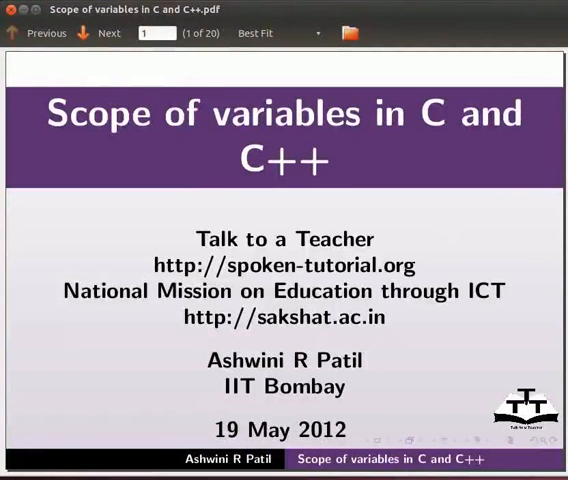
mouse_move(416, 338)
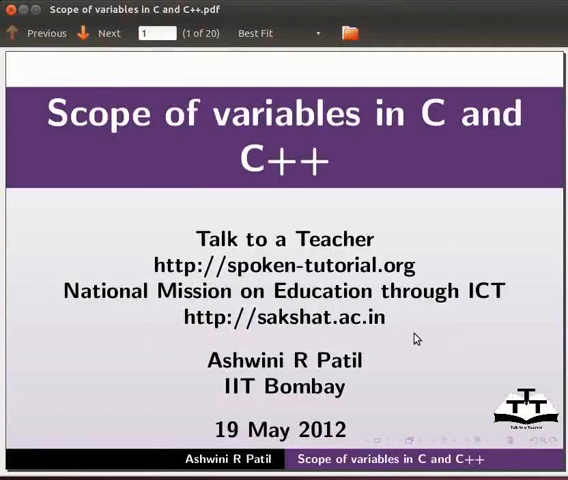
Advance from the title slide through learning objectives to the Ubuntu and gcc/g++ requirements.
click(108, 32)
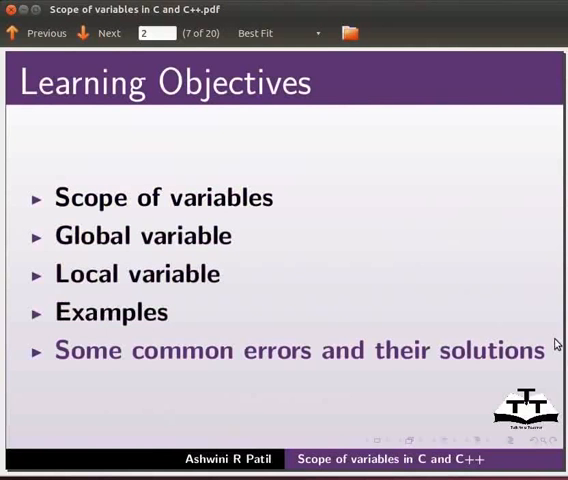
click(108, 32)
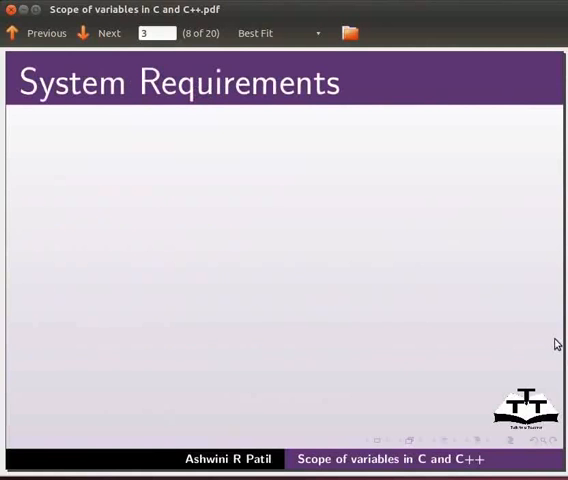
click(100, 32)
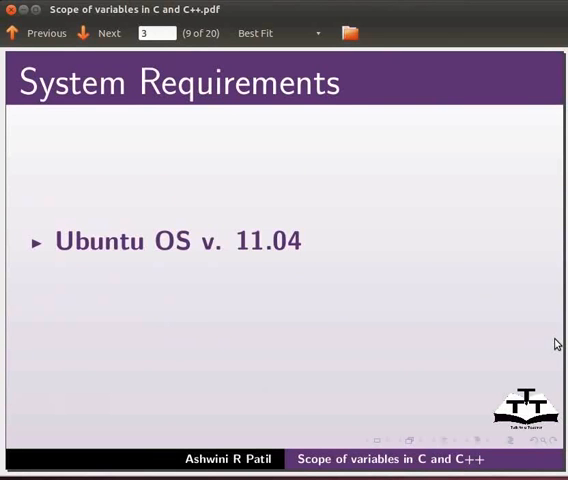
click(108, 32)
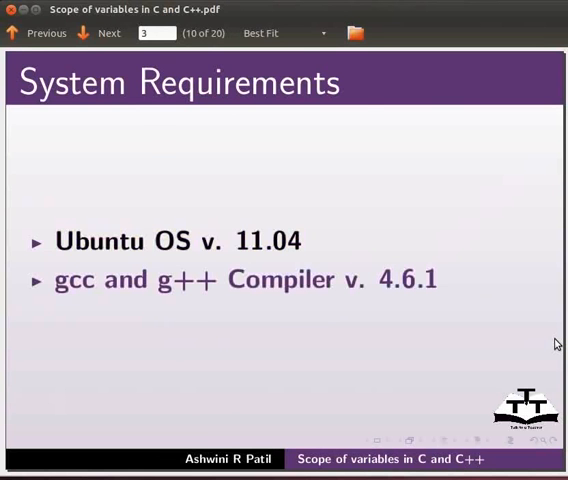
Reveal the variable-scope introduction slide with its Global Variable and Local Variable points.
click(108, 32)
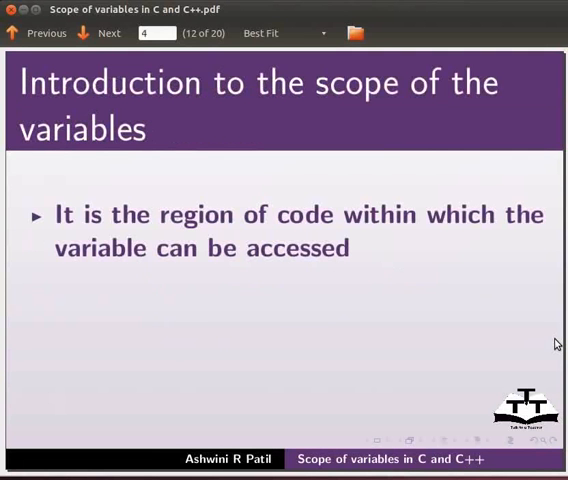
click(108, 32)
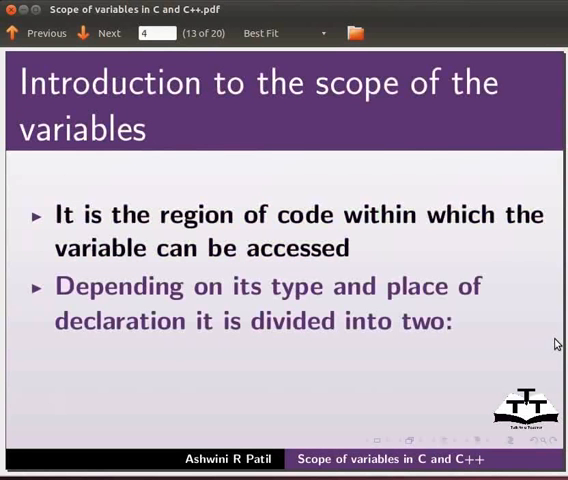
click(108, 32)
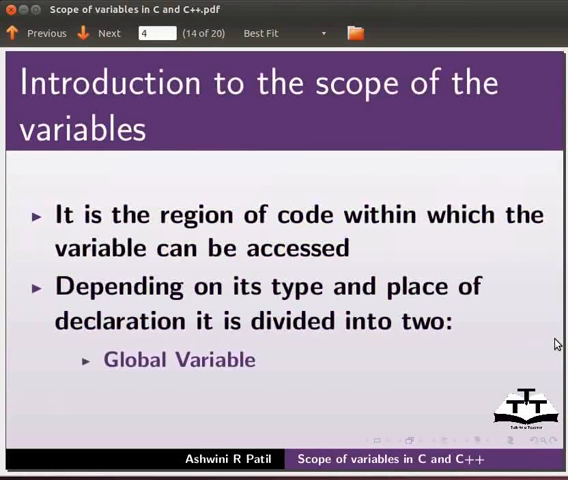
click(102, 32)
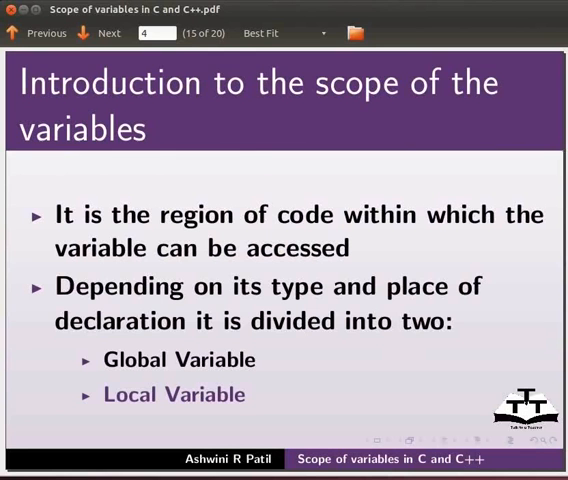
mouse_move(404, 362)
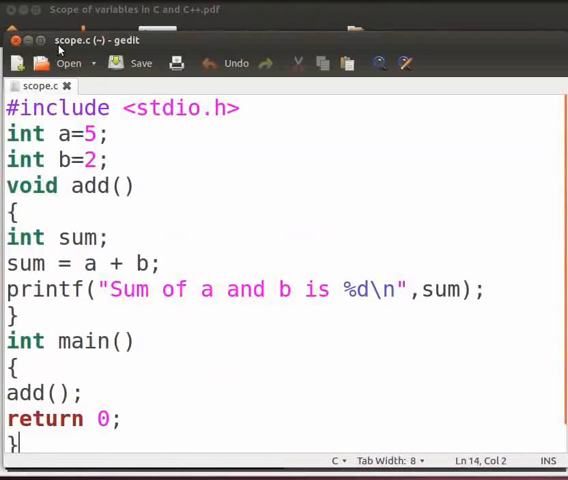
mouse_move(92, 50)
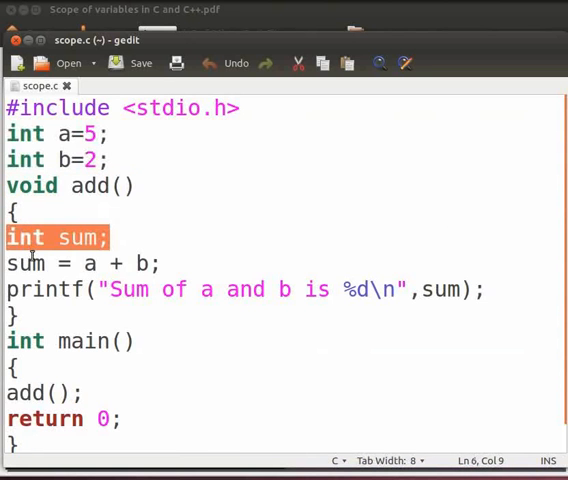
mouse_move(172, 242)
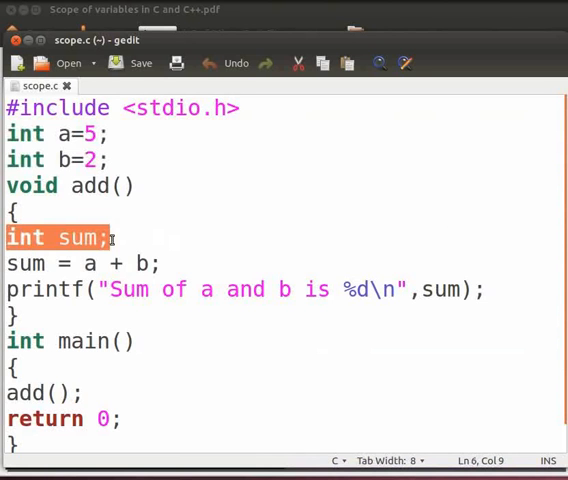
mouse_move(284, 222)
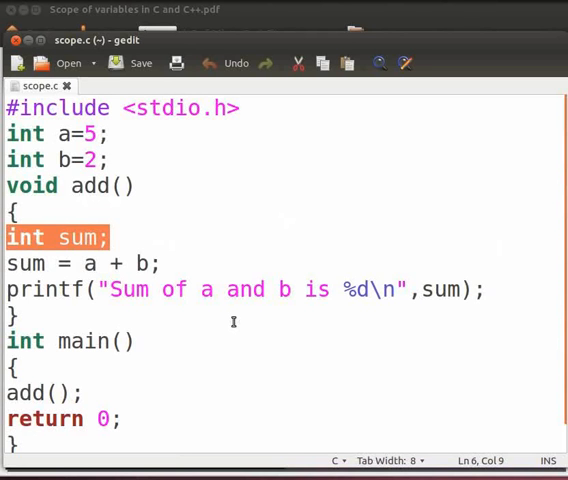
mouse_move(234, 320)
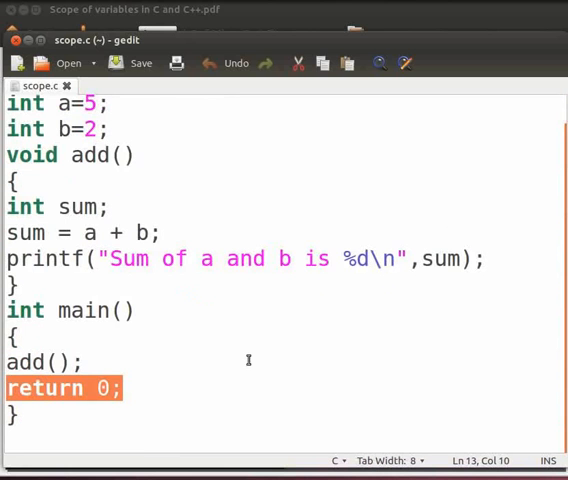
Save scope.c after reviewing add() summing globals a and b into a local sum.
click(140, 64)
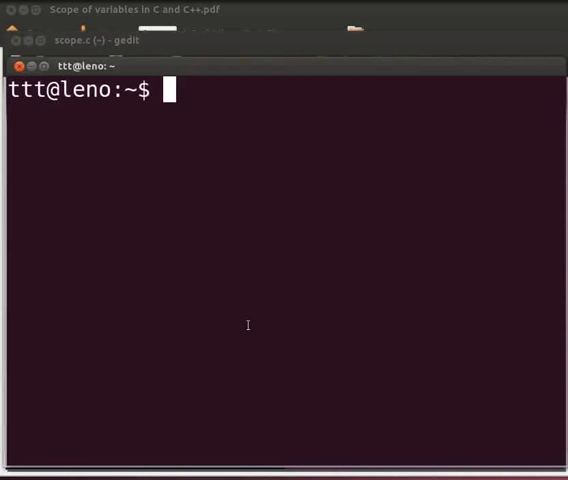
Compile with 'gcc scope.c -o sco' and run ./sco to print 'Sum of a and b is 7'.
text(gcc)
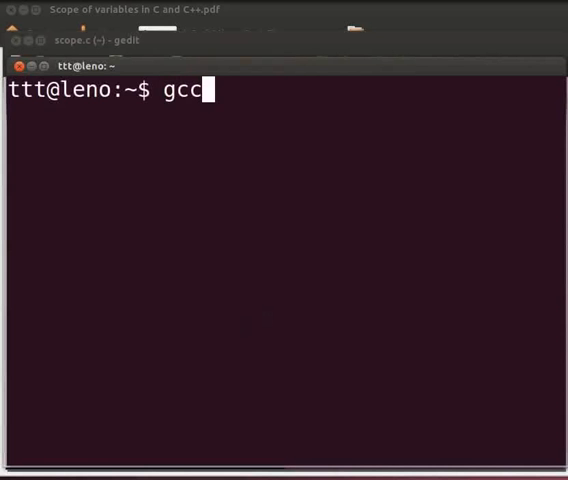
text(scope.)
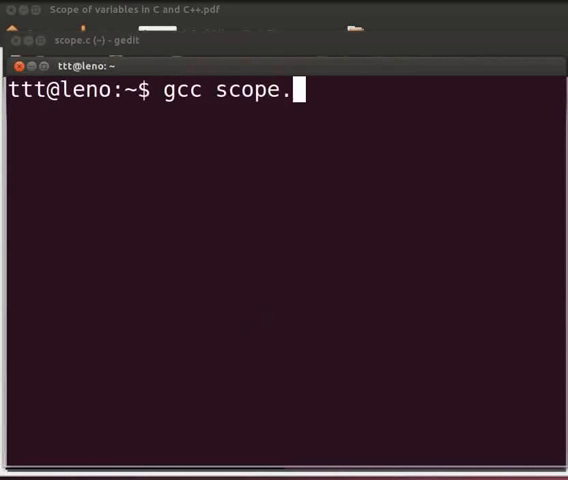
text(c -o)
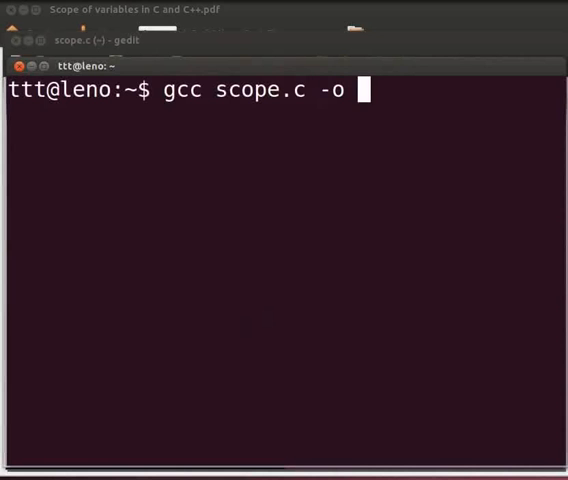
text(sco)
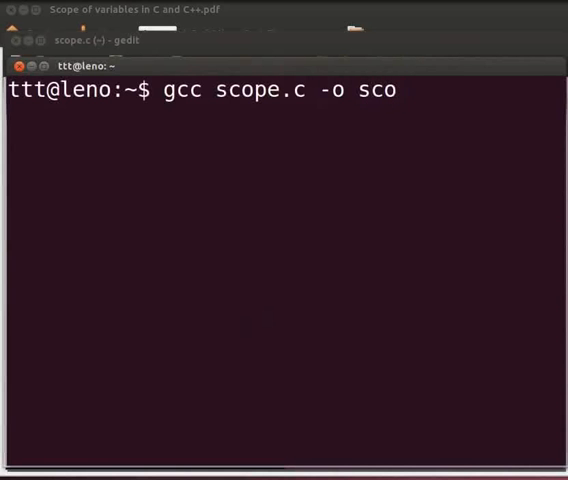
key(Return)
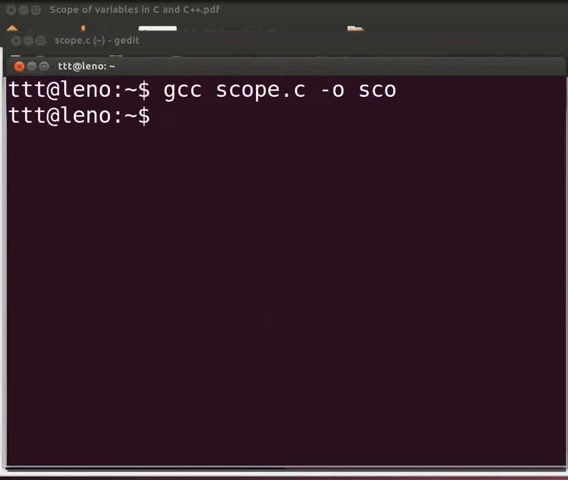
text(./s)
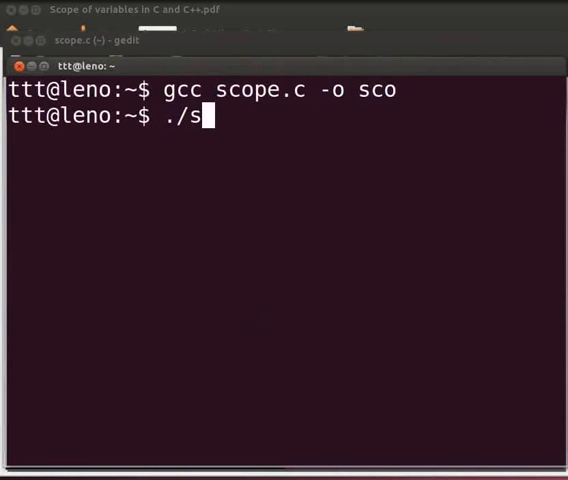
text(co)
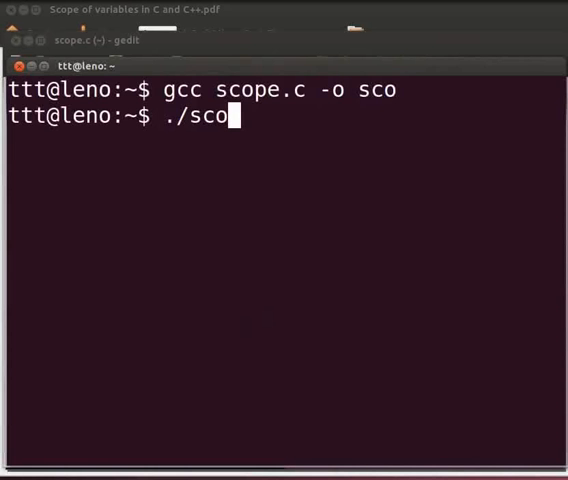
key(Return)
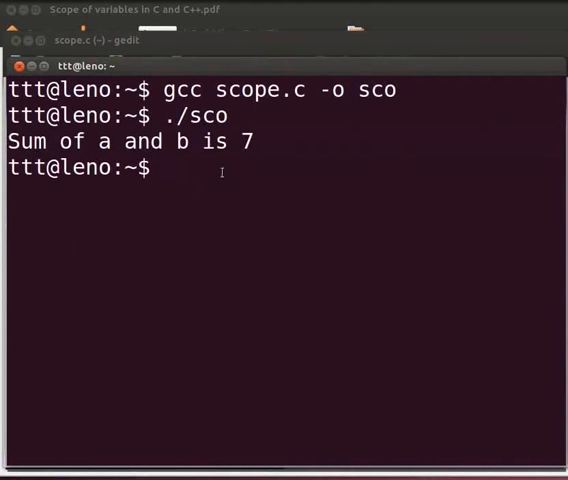
mouse_move(332, 68)
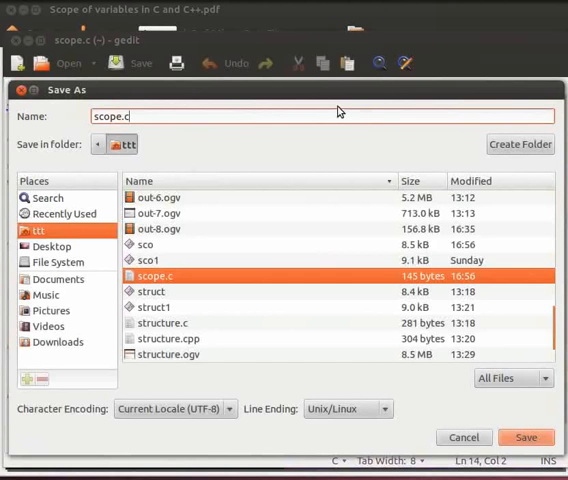
Save the program under the new name scope.cpp.
text(ppp)
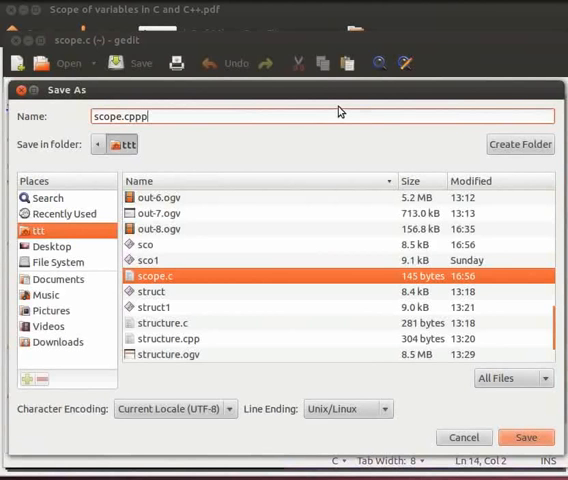
key(BackSpace)
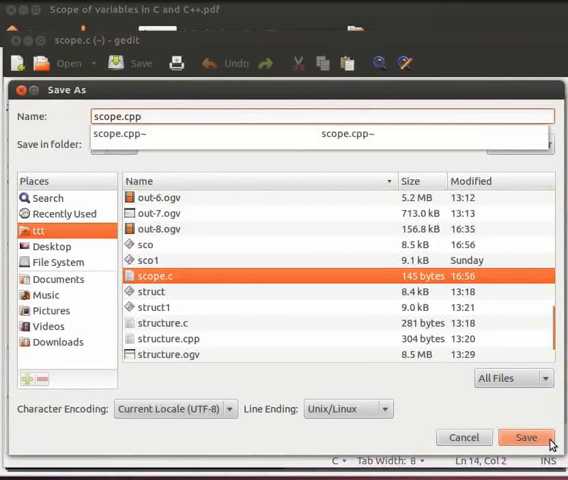
click(526, 436)
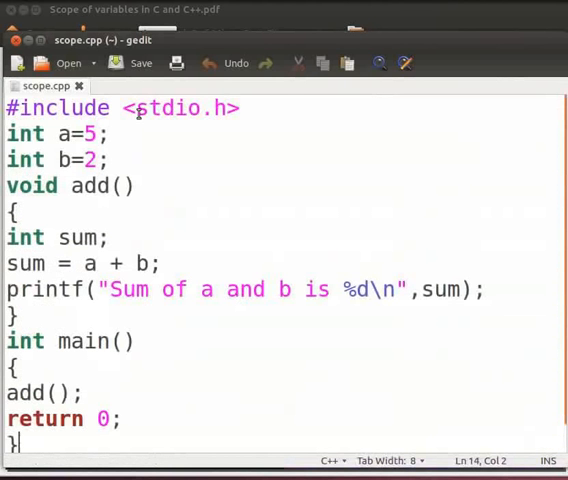
Replace stdio.h with <iostream>, add 'using namespace std;' and save.
double_click(178, 108)
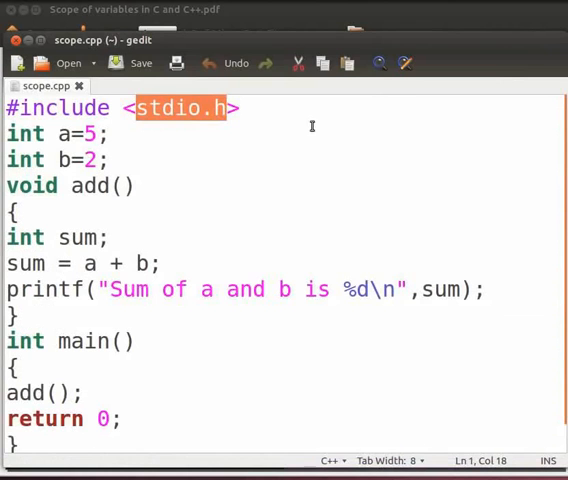
text(iostream)
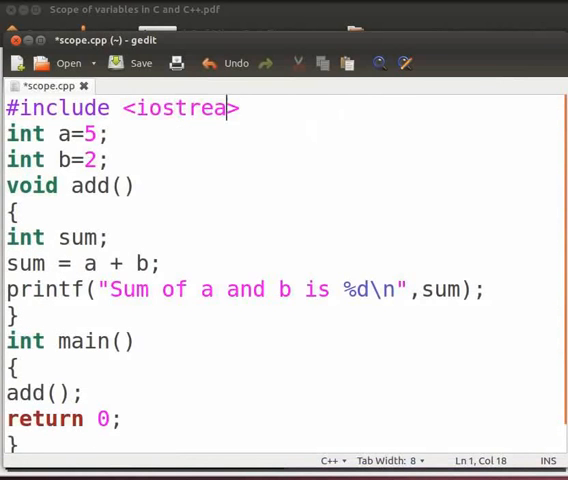
text(m>)
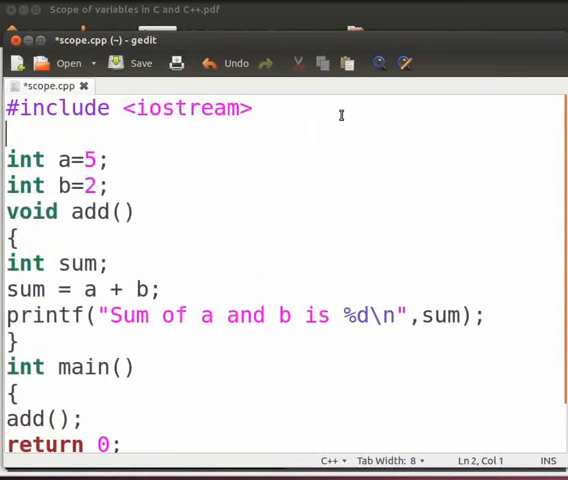
text(using namespa)
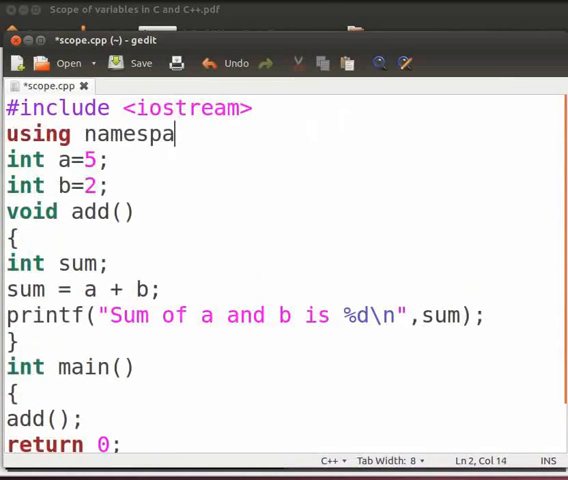
text(ce std;)
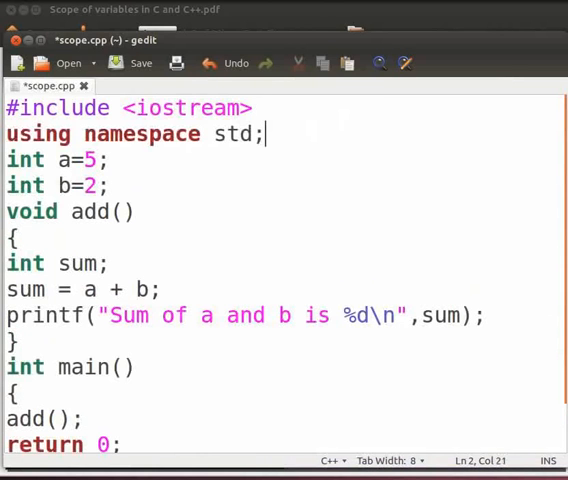
click(134, 64)
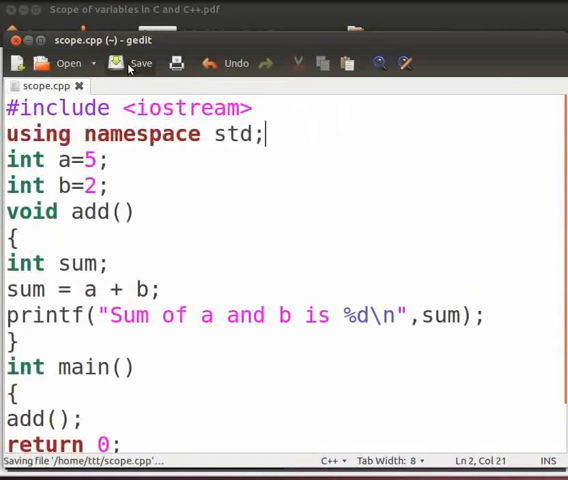
scroll(down, 3)
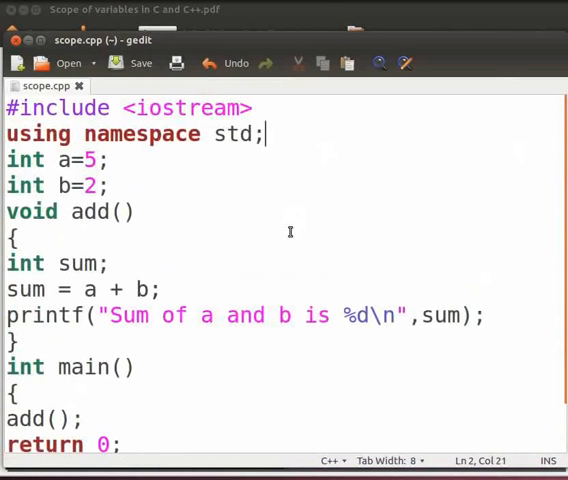
mouse_move(296, 216)
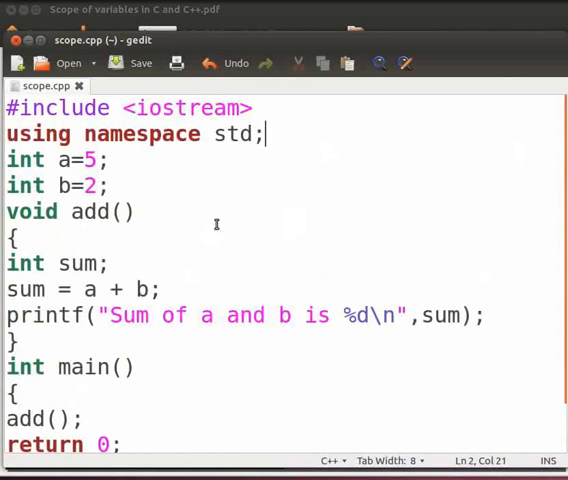
scroll(down, 3)
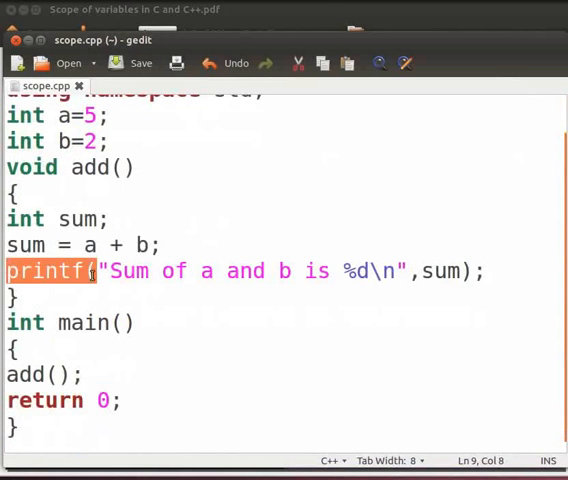
Rewrite the printf as cout<<"Sum of a and b is "<<sum<<"\n"; and save scope.cpp.
text(cout)
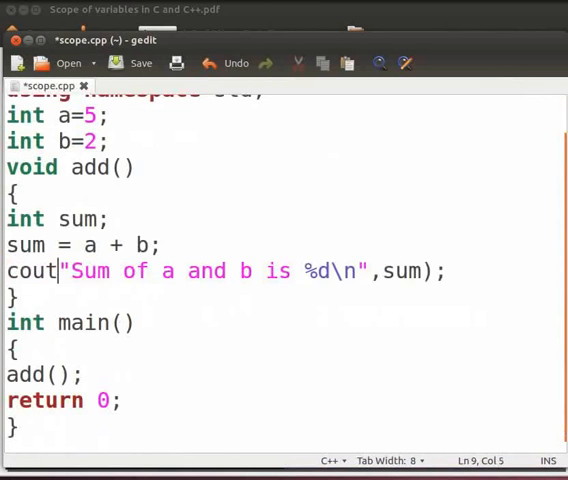
text(<<)
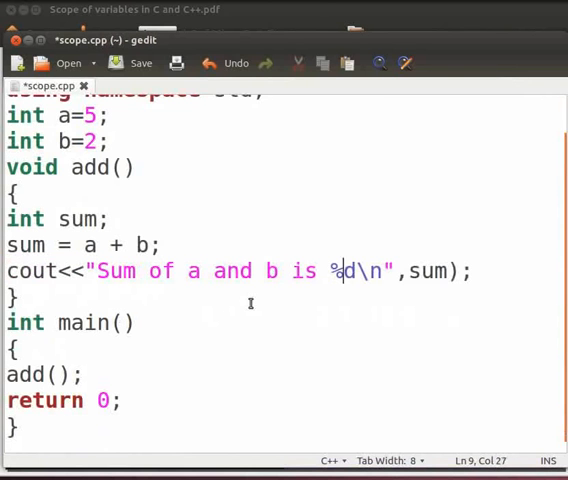
key(BackSpace)
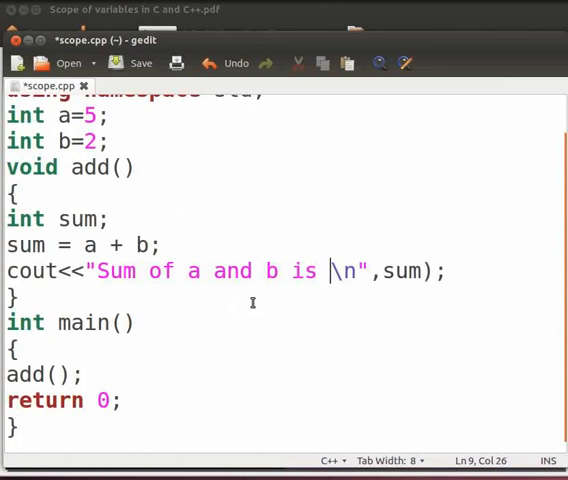
key(BackSpace)
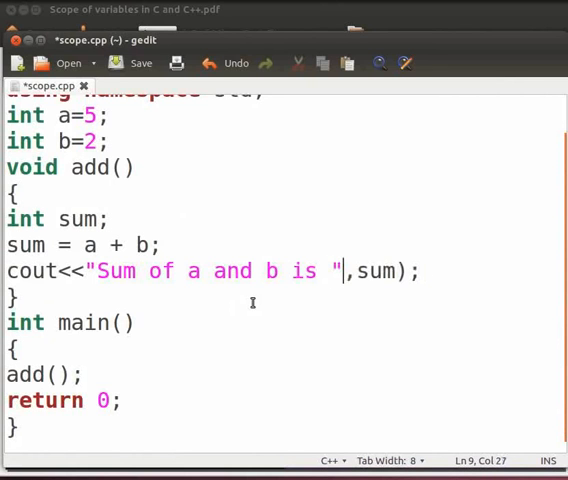
key(BackSpace)
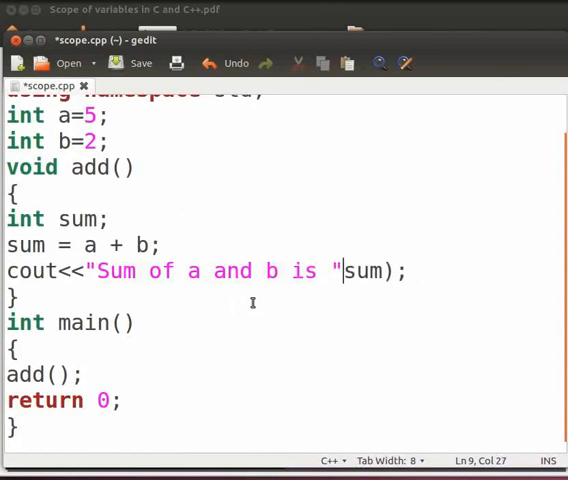
text(<<)
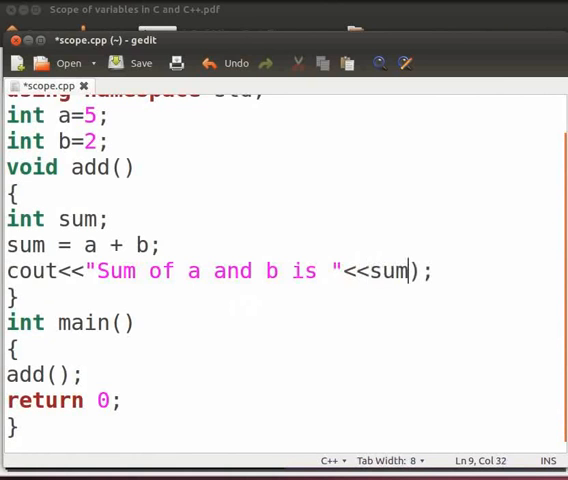
key(BackSpace)
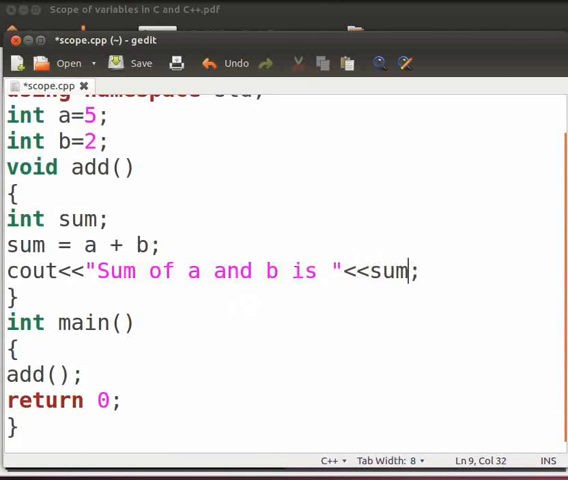
text(<<)
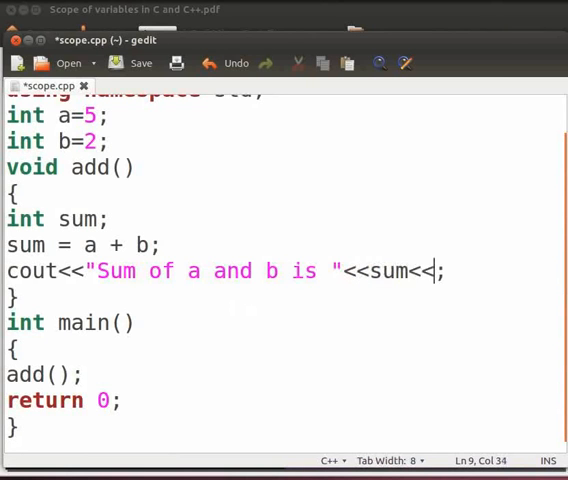
text("")
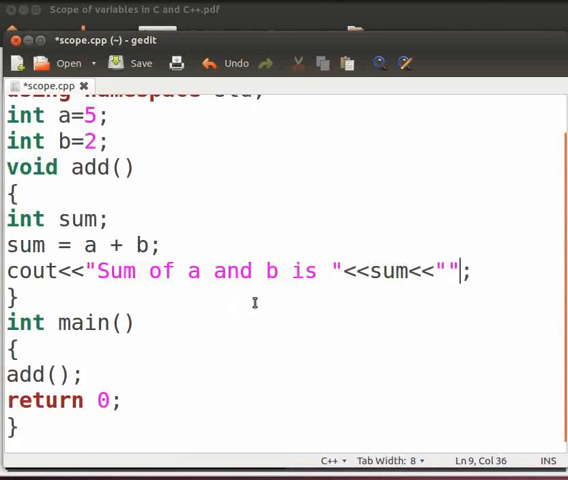
text(\n)
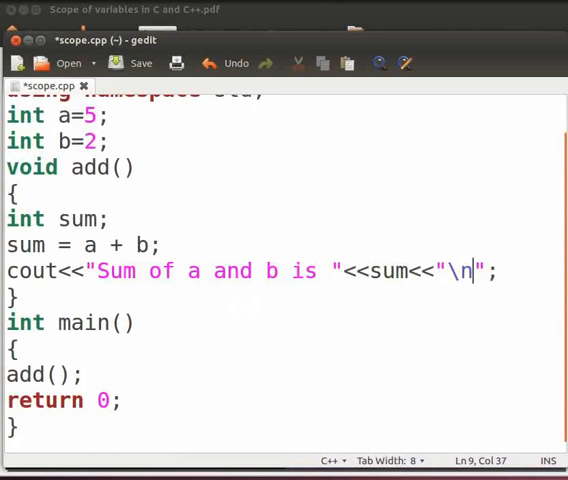
click(132, 62)
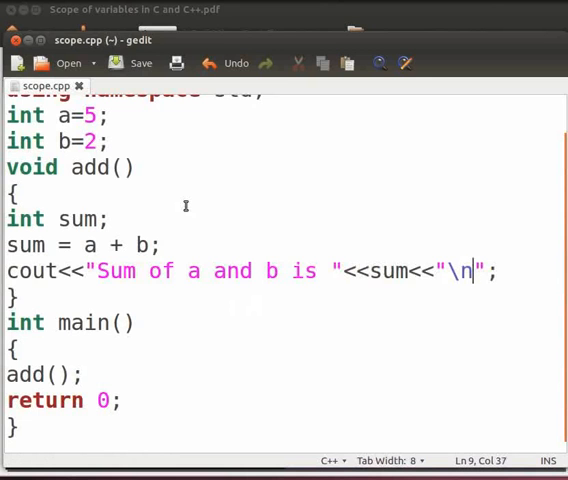
mouse_move(228, 244)
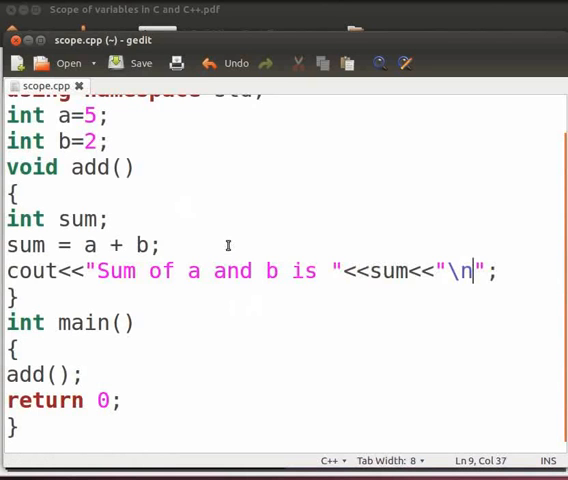
Compile with 'g++ scope.cpp -o sco1' and run ./sco1 in the terminal.
click(80, 58)
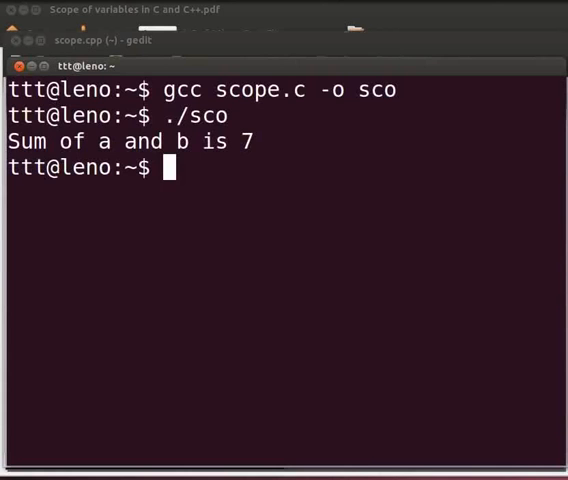
mouse_move(306, 352)
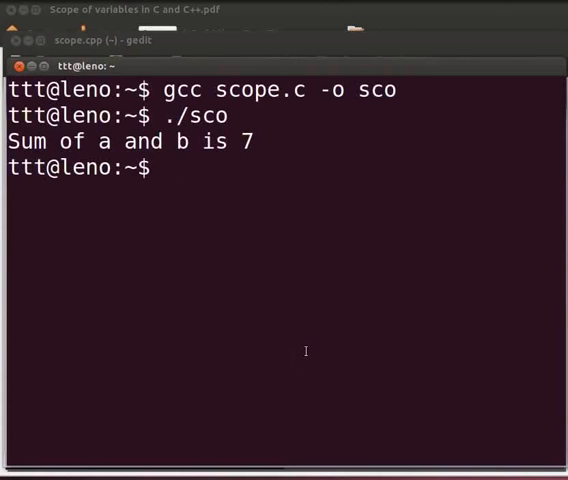
text(g++)
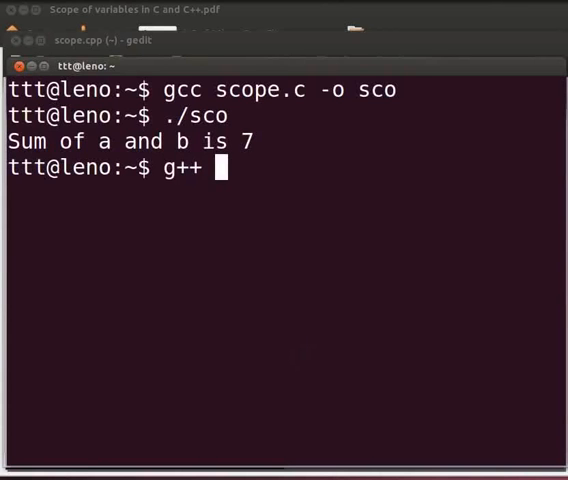
text(scope.cpp)
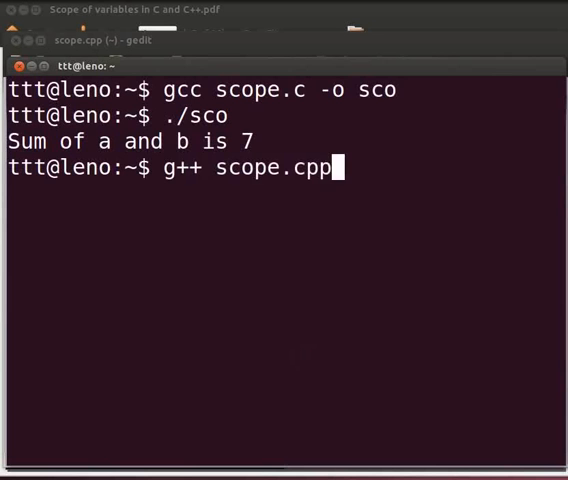
text(-o s)
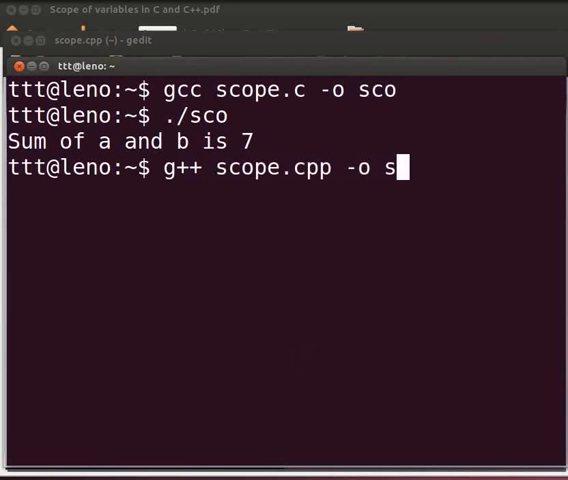
text(co1)
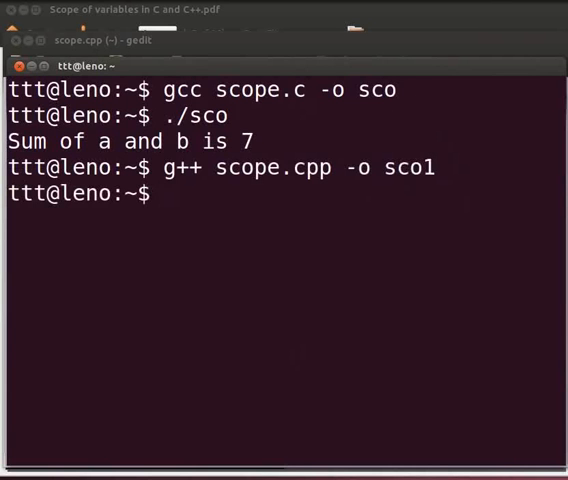
text(./)
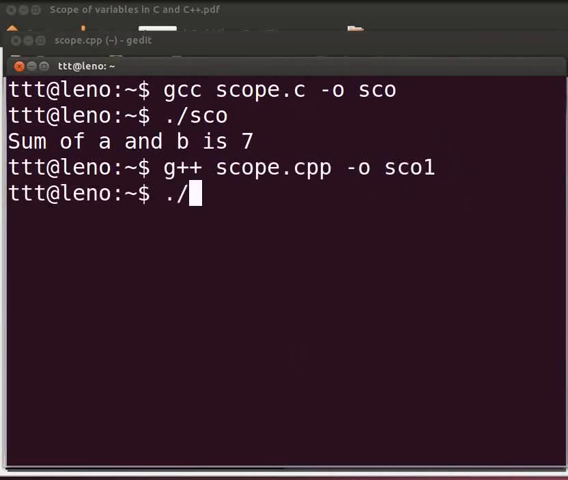
text(sco1)
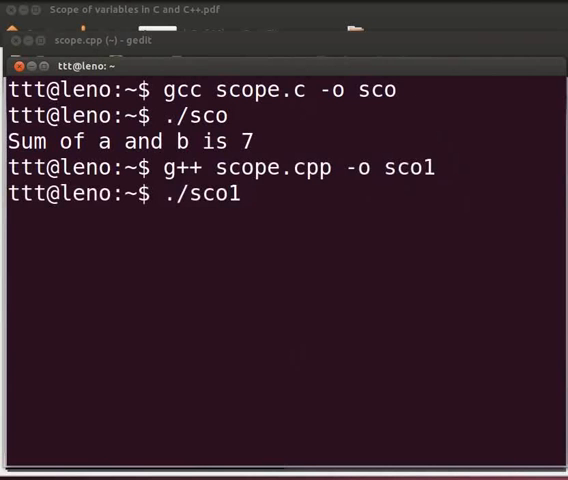
key(Return)
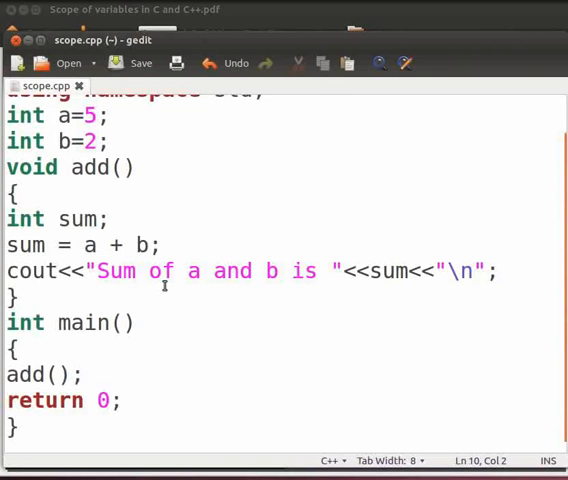
Add a duplicate global 'int a;' line after add(), just above main.
key(Return)
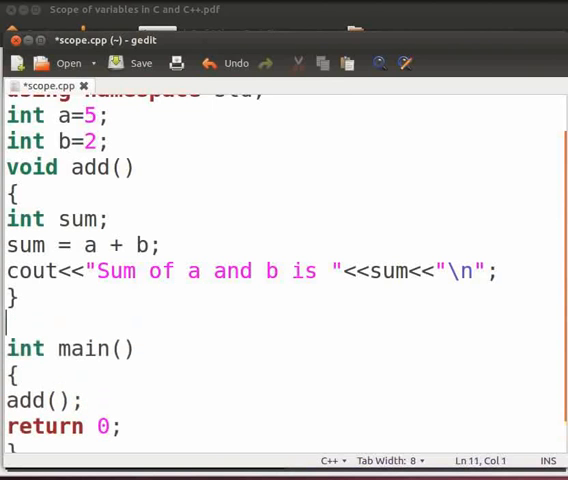
text(i)
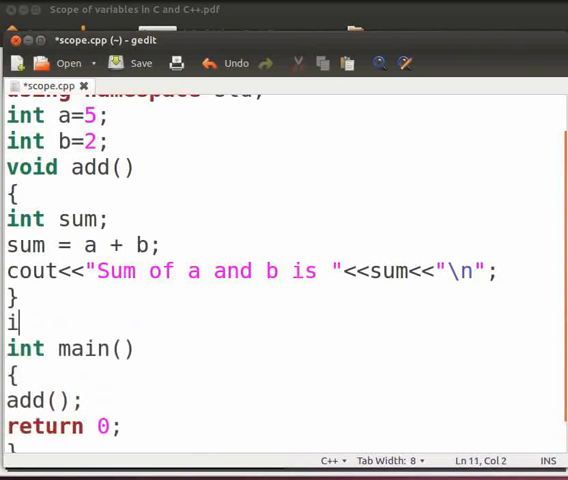
text(nt a)
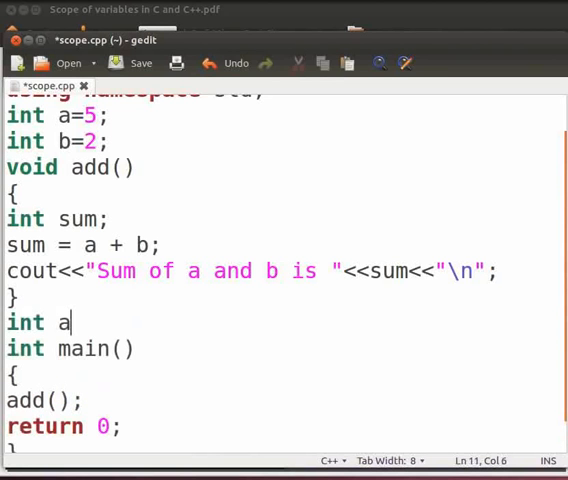
text(;)
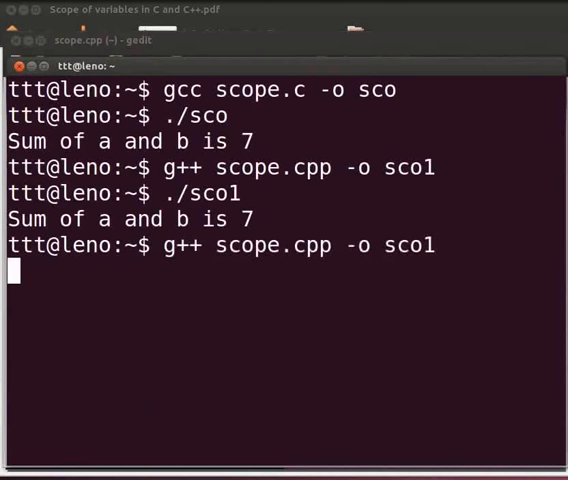
Recompile to get the redefinition error for int a, then delete the duplicate line and save.
key(Return)
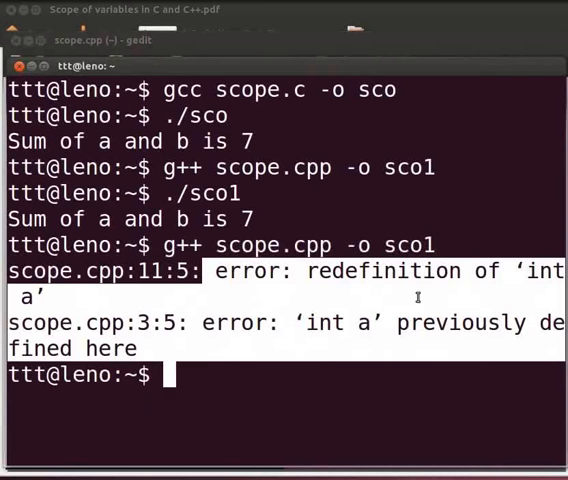
mouse_move(170, 330)
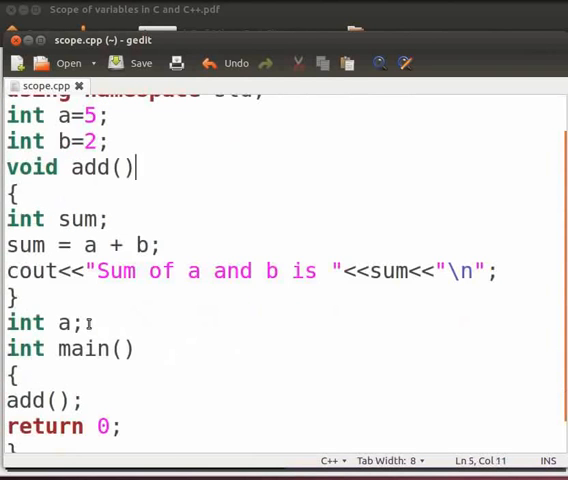
triple_click(40, 322)
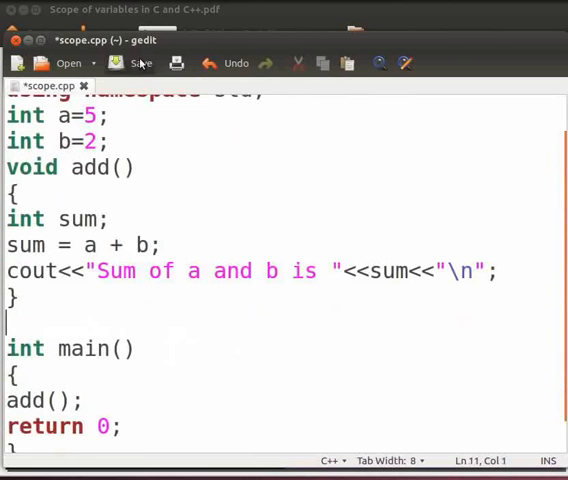
click(140, 64)
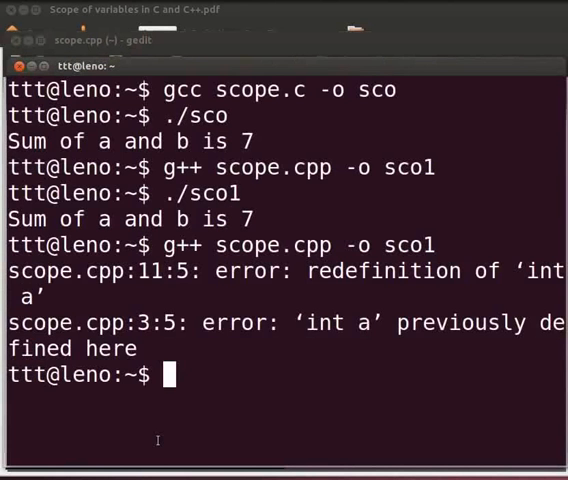
Enter 'g++ scope.cpp -o sco1' to recompile the corrected program.
text(g++ scope.cpp -o sco1)
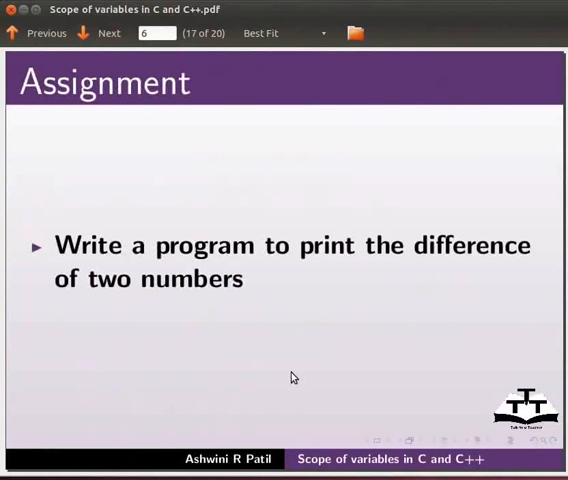
mouse_move(328, 368)
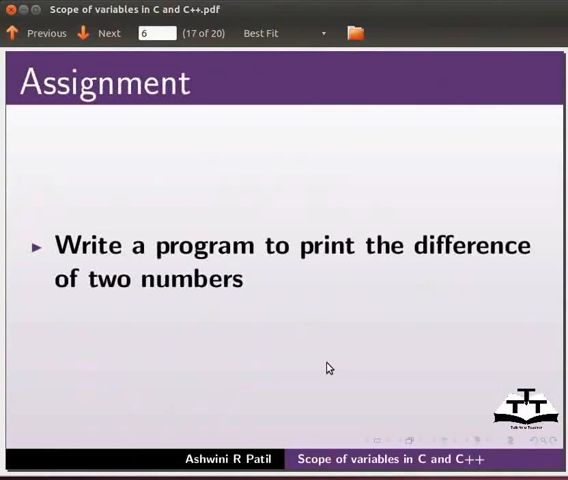
Advance from the Assignment slide through Spoken Tutorial Workshops to the Acknowledgements slide.
click(108, 32)
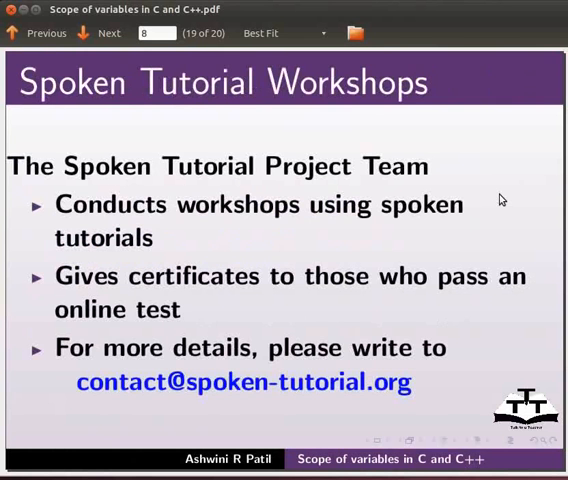
click(104, 32)
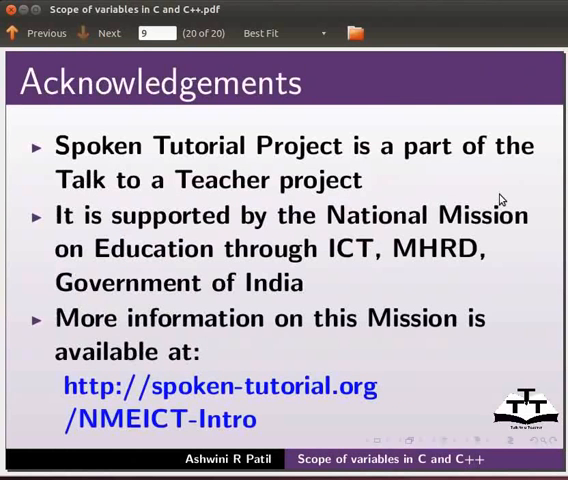
mouse_move(522, 292)
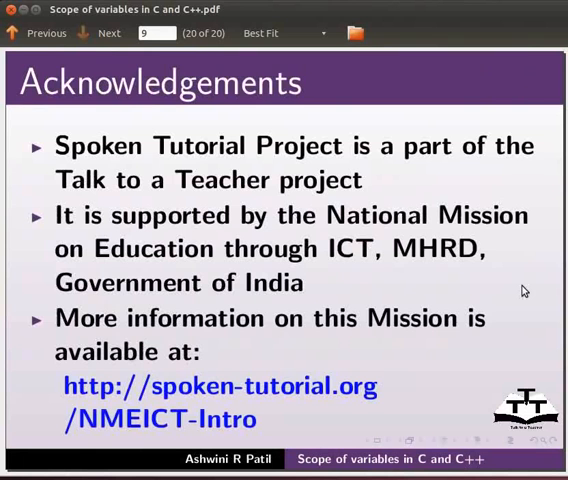